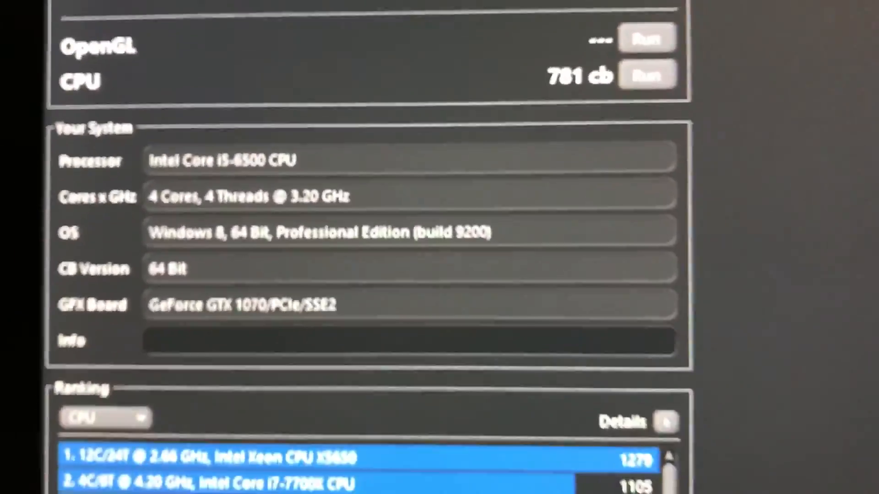
scroll(down, 3)
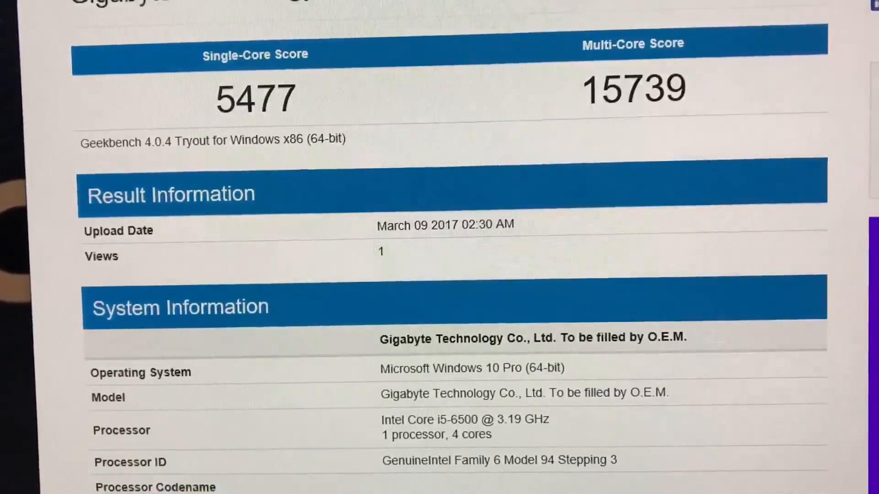
scroll(down, 3)
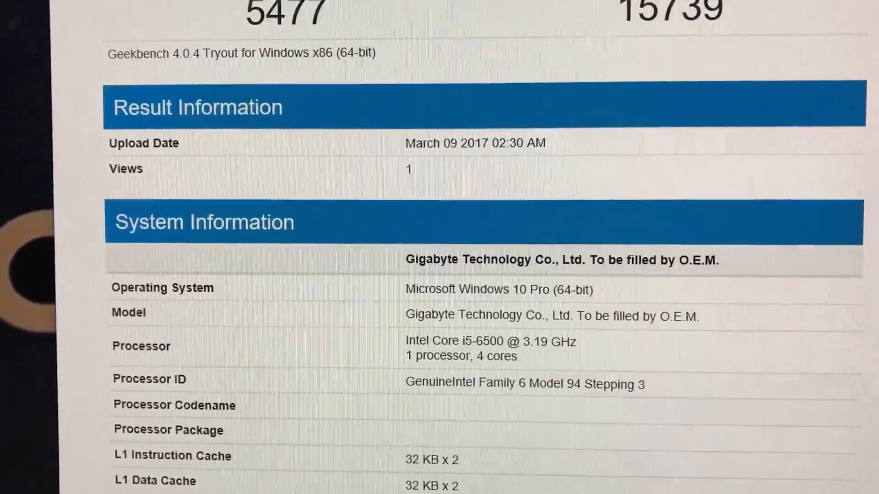
scroll(down, 3)
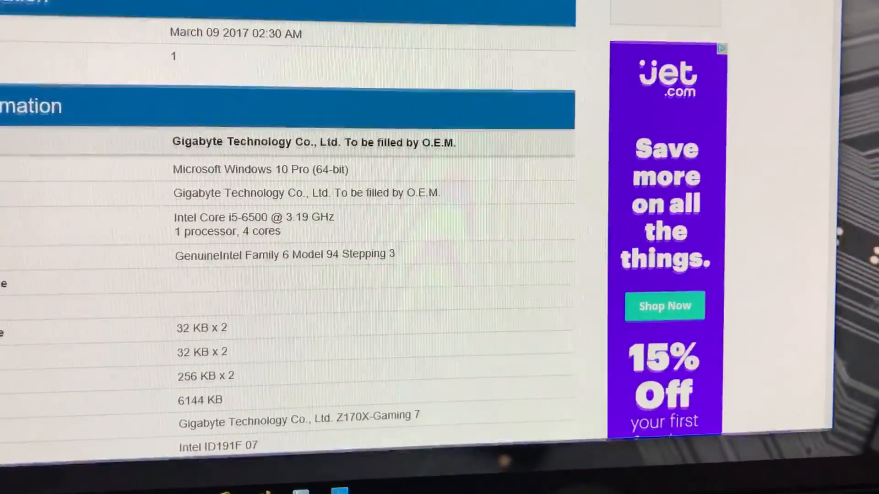
scroll(up, 3)
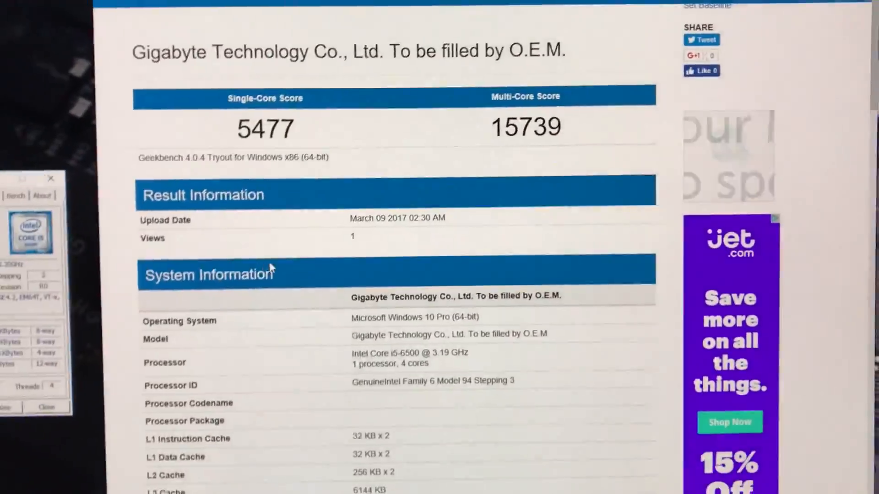
scroll(down, 3)
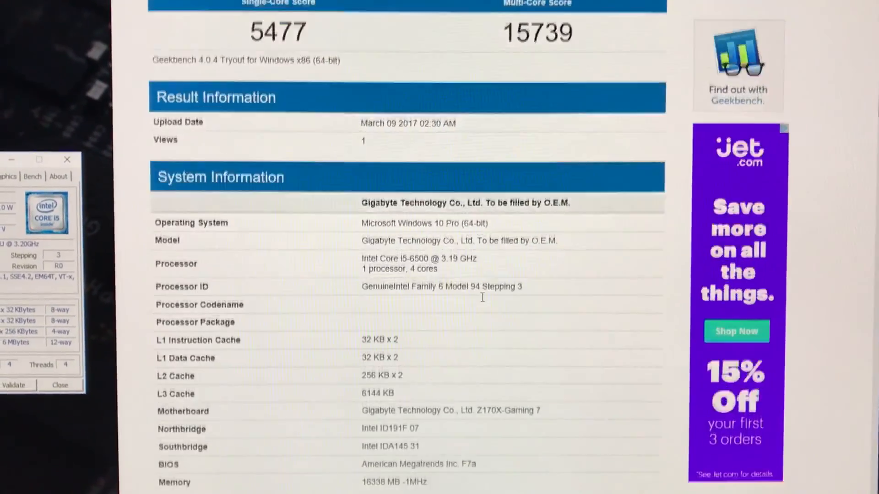
scroll(down, 3)
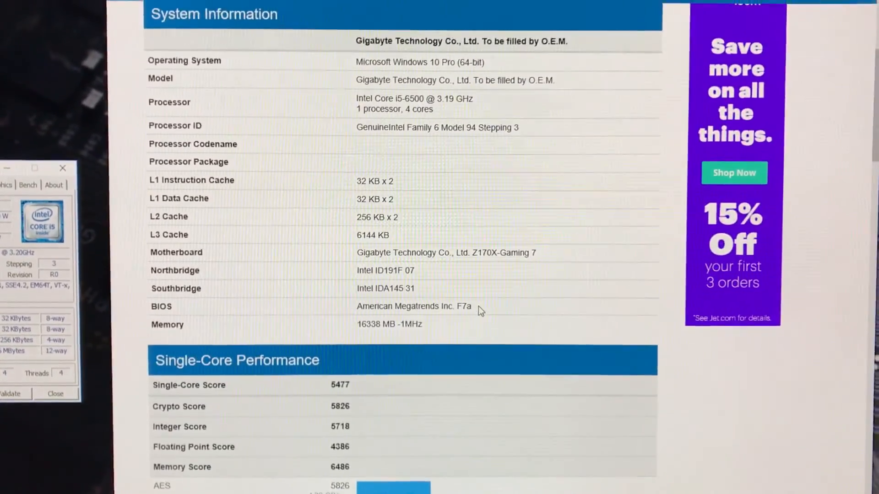
scroll(up, 3)
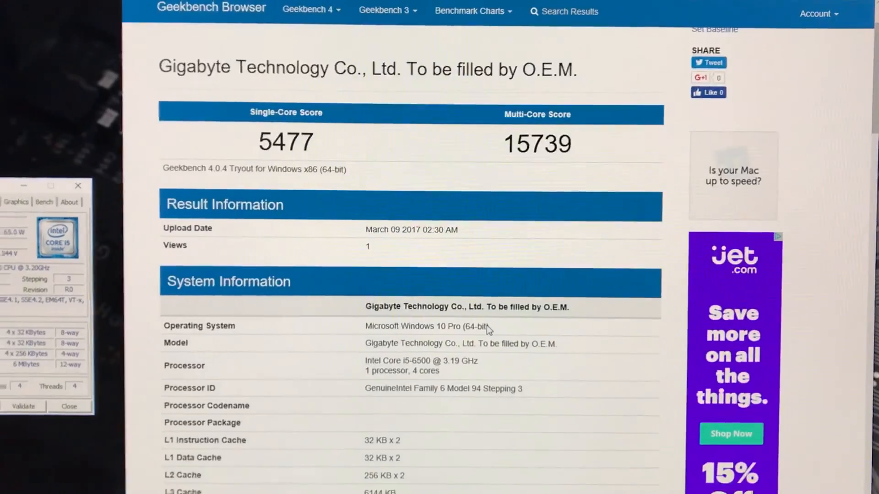